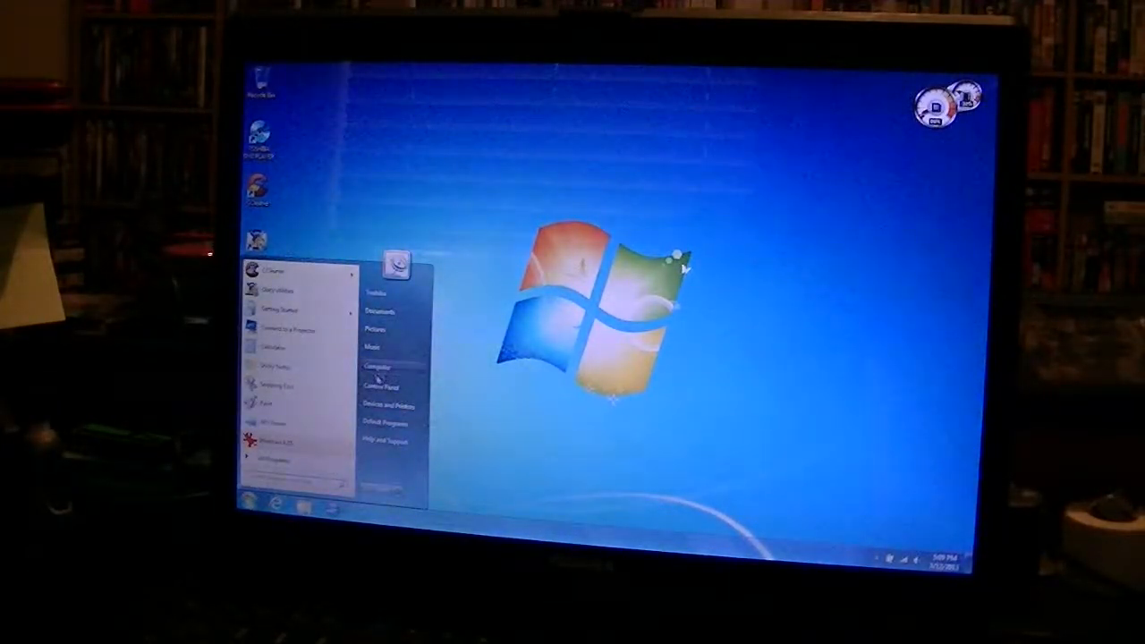
# Open Computer's Properties and view its Windows Experience Index details.
pyautogui.rightClick(376, 367)
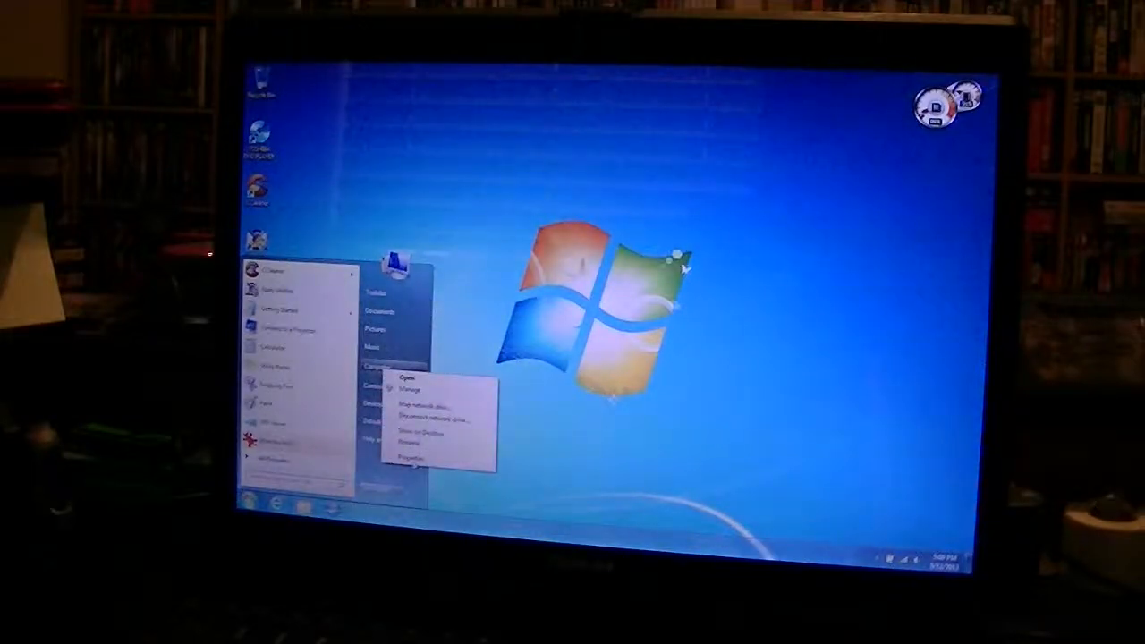
pyautogui.click(411, 459)
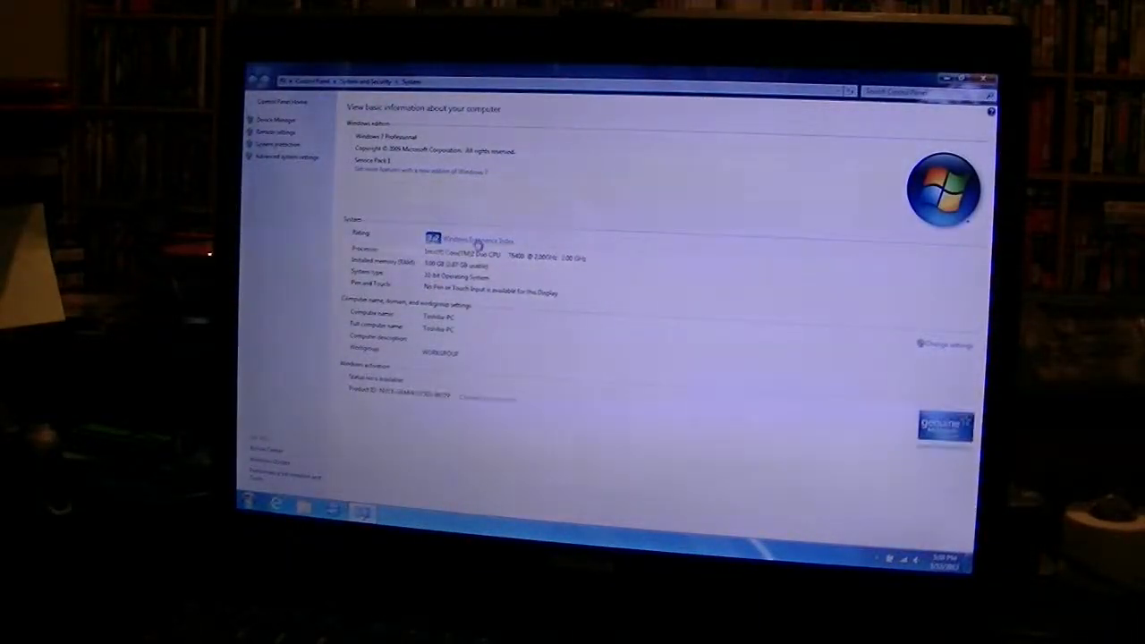
pyautogui.click(479, 240)
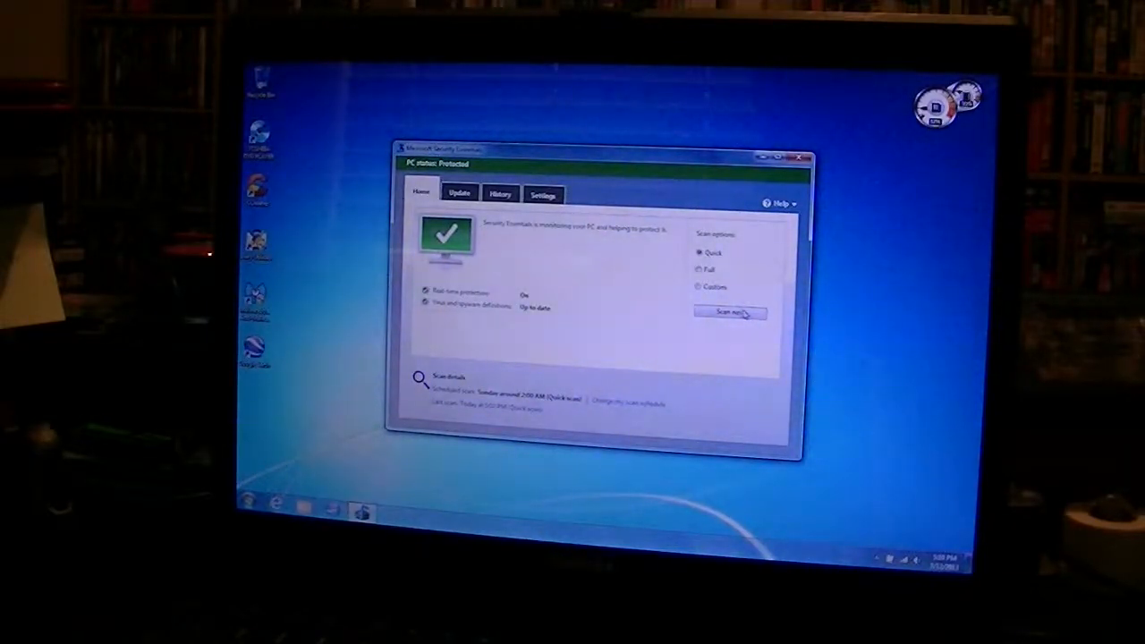
# Run a Security Essentials quick scan over 24847 items, then close the window.
pyautogui.click(730, 312)
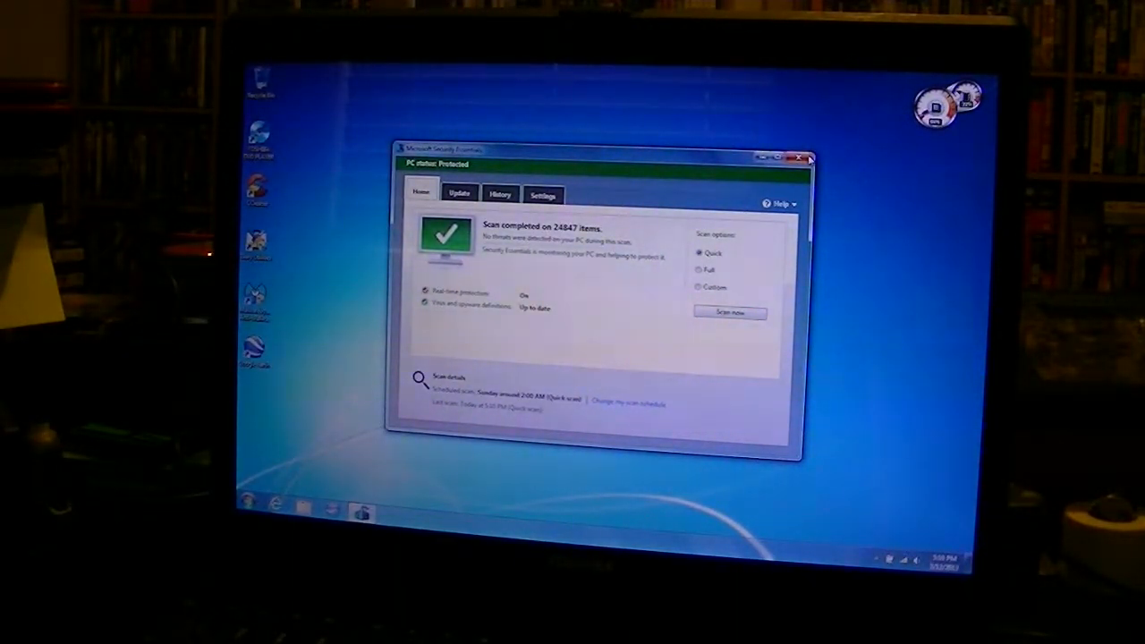
pyautogui.click(804, 159)
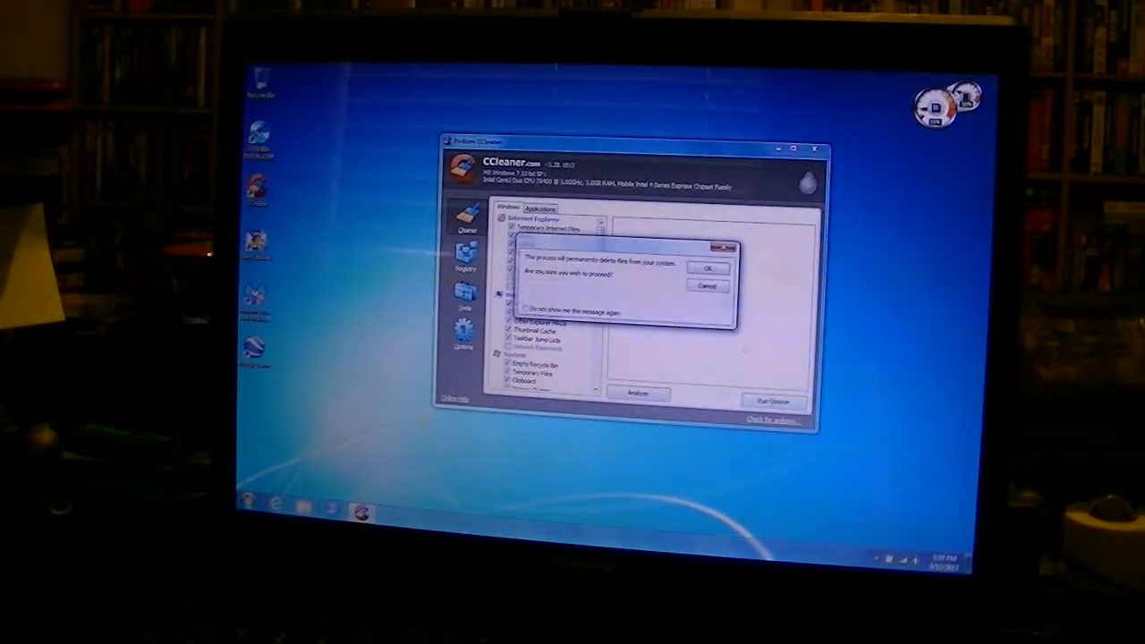
# Confirm permanent file deletion, let CCleaner finish cleaning, then close it.
pyautogui.click(708, 268)
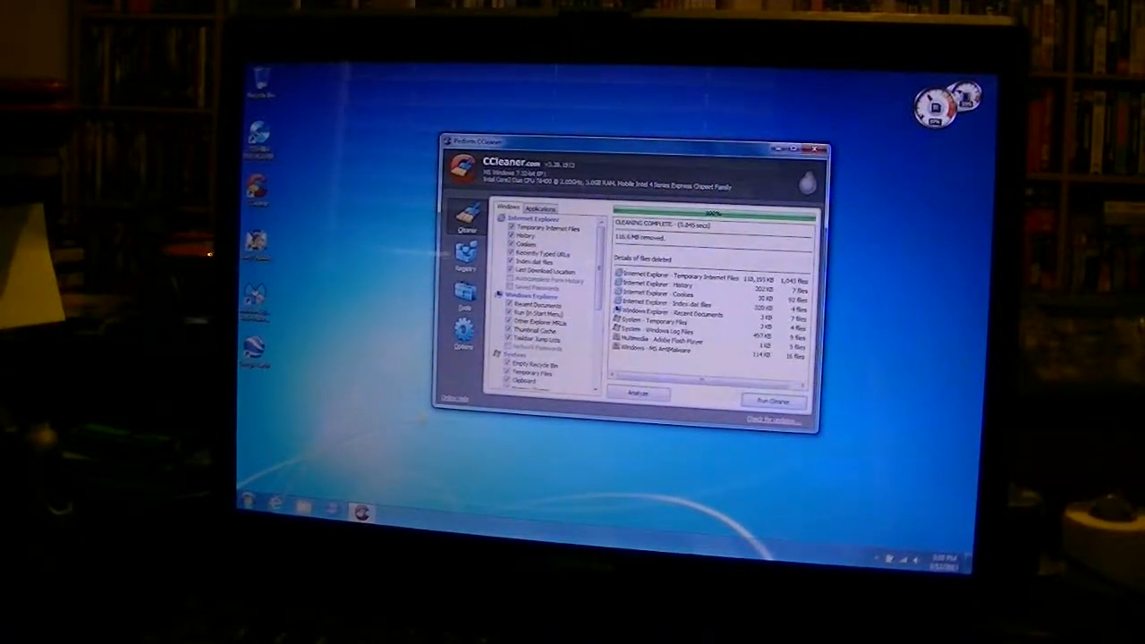
pyautogui.click(817, 148)
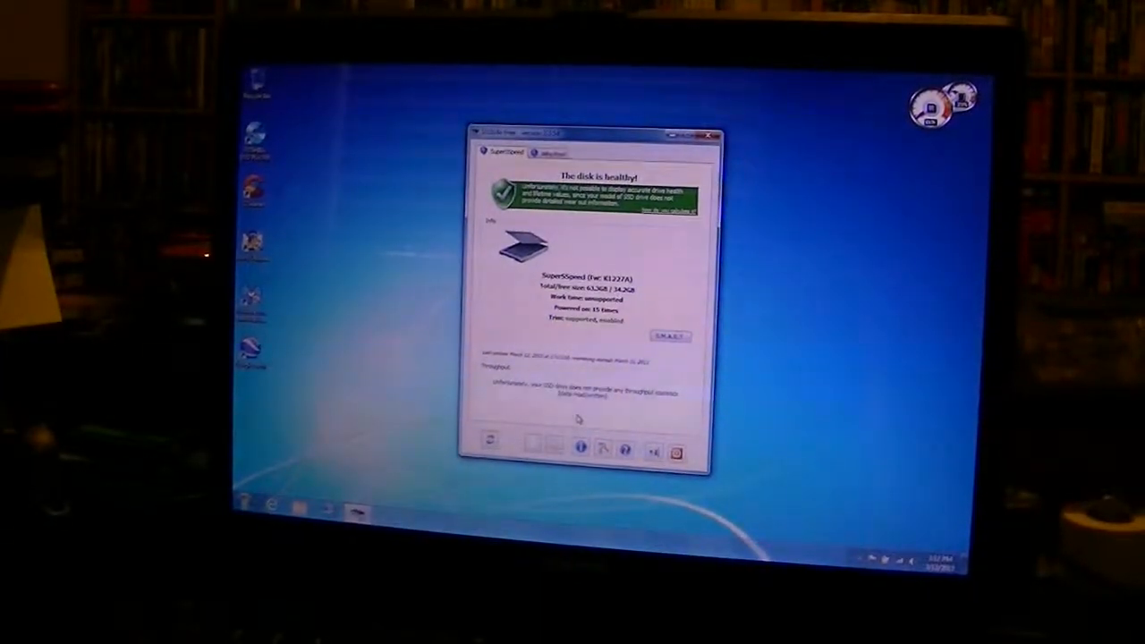
# Close the SSDLife report showing the SuperSSpeed drive as healthy.
pyautogui.click(710, 135)
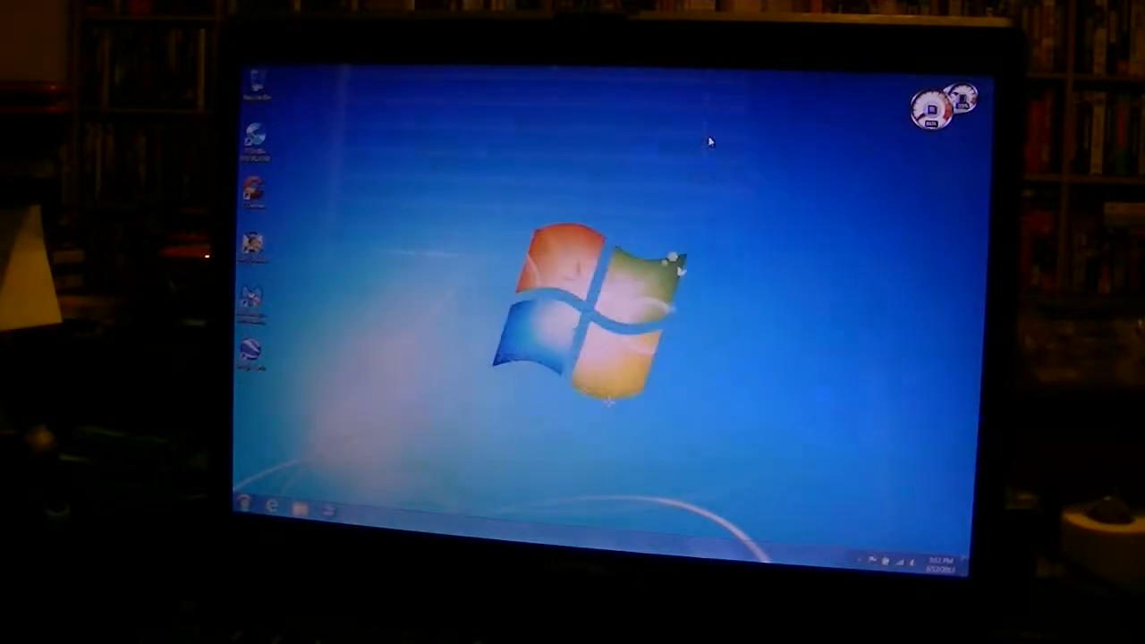